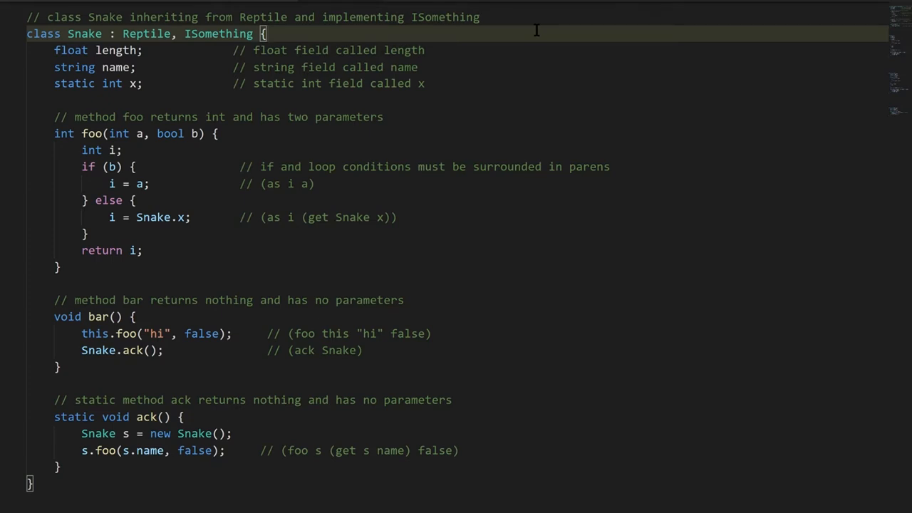
pyautogui.moveTo(106, 34)
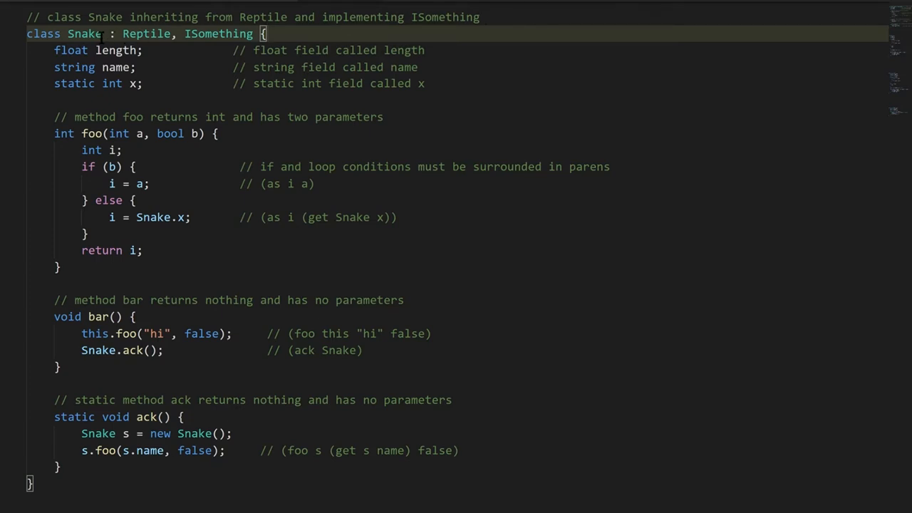
# Review the Snake class and ISomething interface names and add an 'int y;' field beside the float field
pyautogui.doubleClick(145, 34)
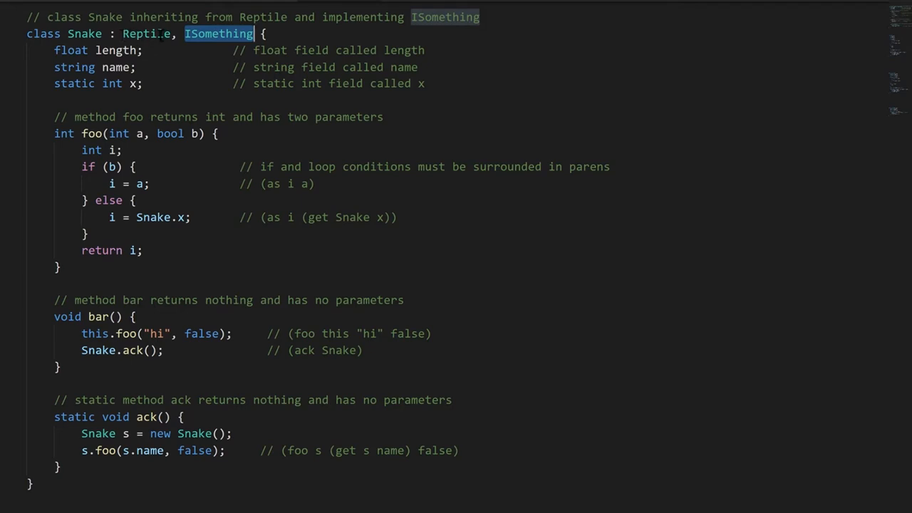
pyautogui.doubleClick(145, 34)
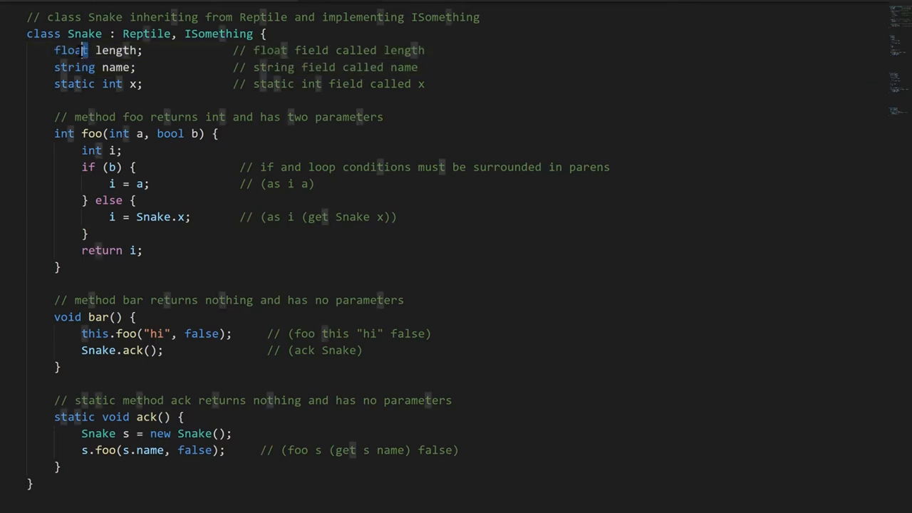
pyautogui.doubleClick(74, 67)
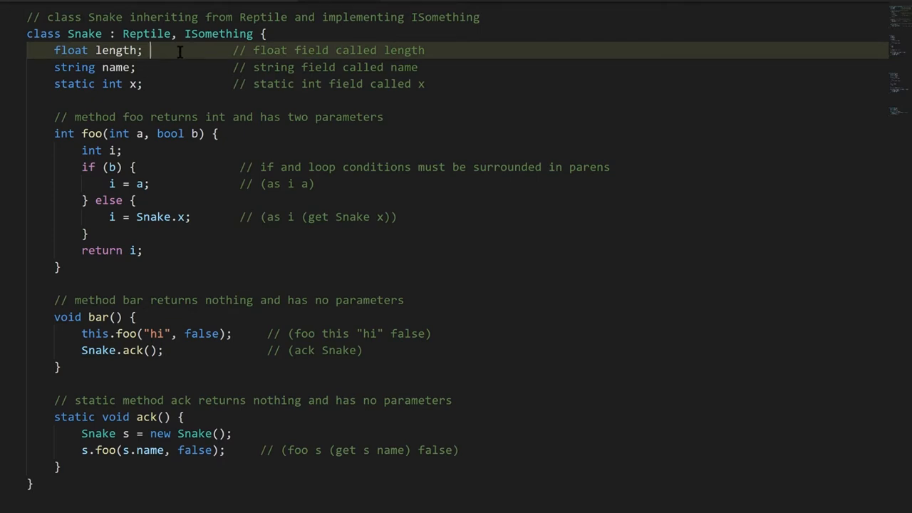
pyautogui.write('int y;')
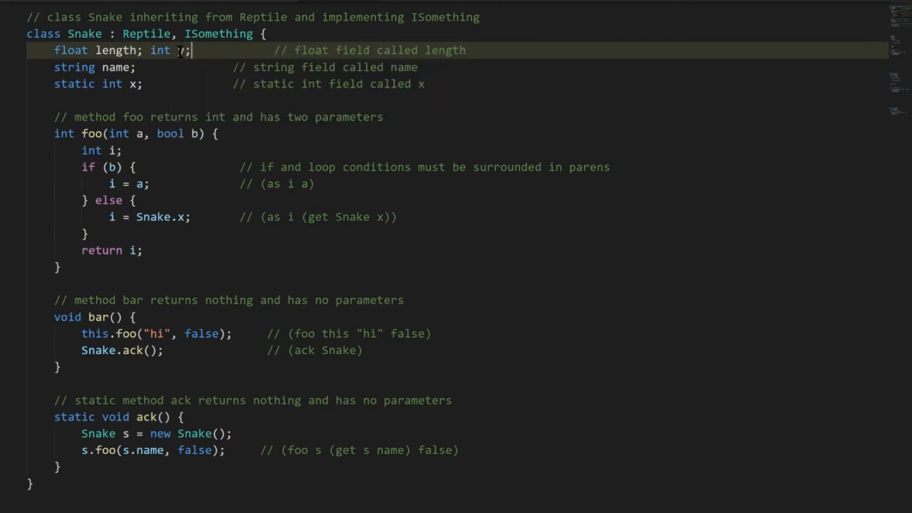
pyautogui.write('y')
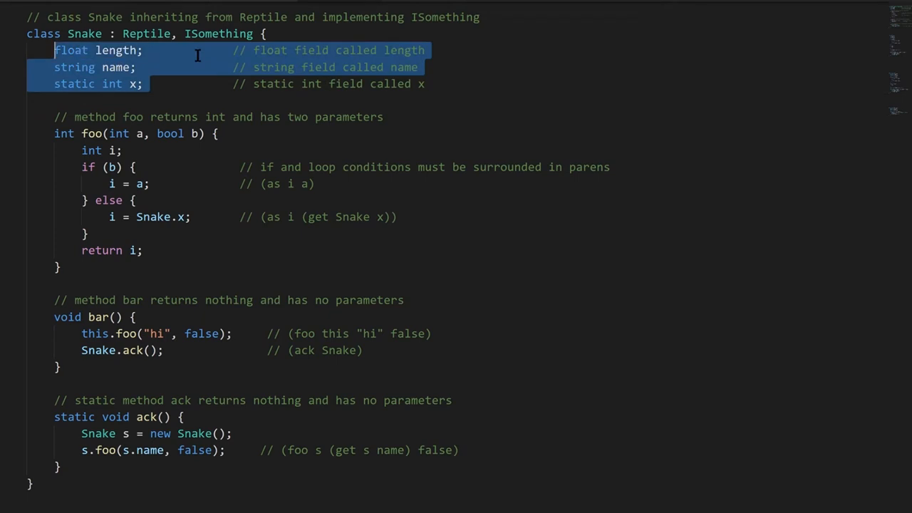
pyautogui.moveTo(462, 92)
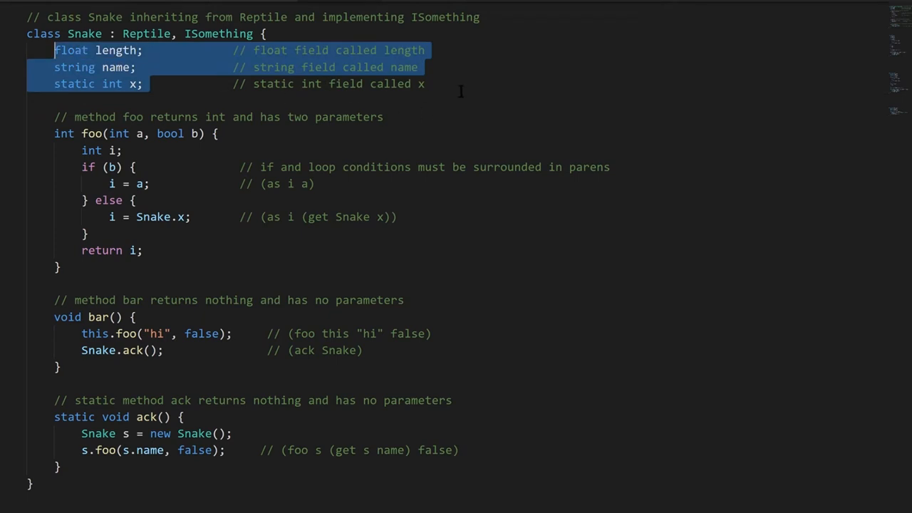
# Walk through the foo method, pointing out the local 'int i' declaration and its uses
pyautogui.click(217, 134)
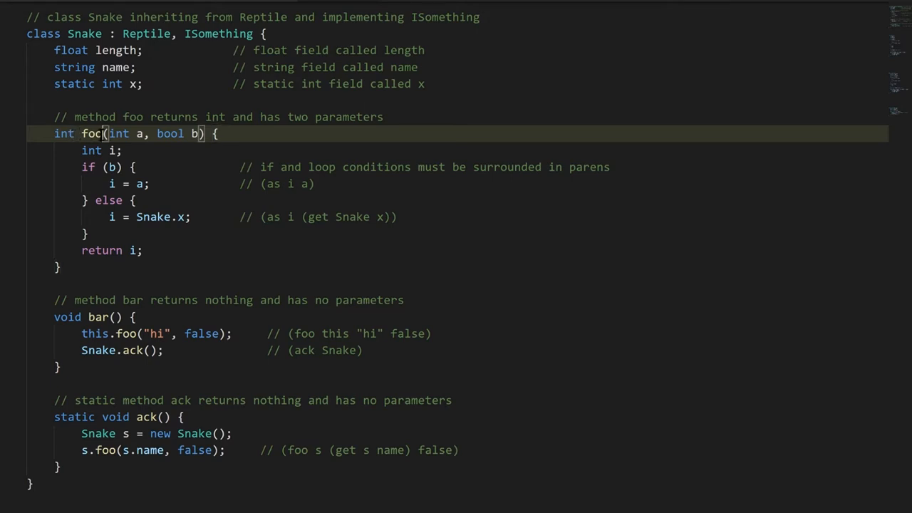
pyautogui.doubleClick(91, 134)
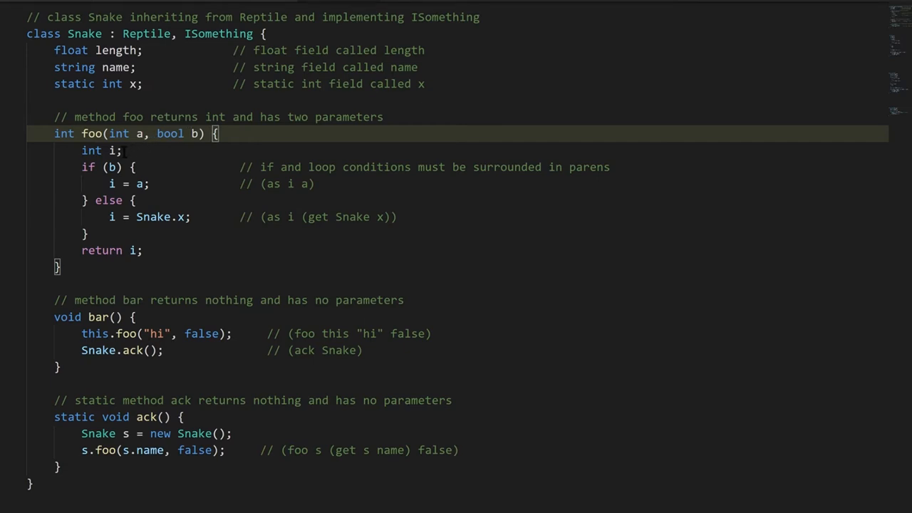
pyautogui.click(121, 151)
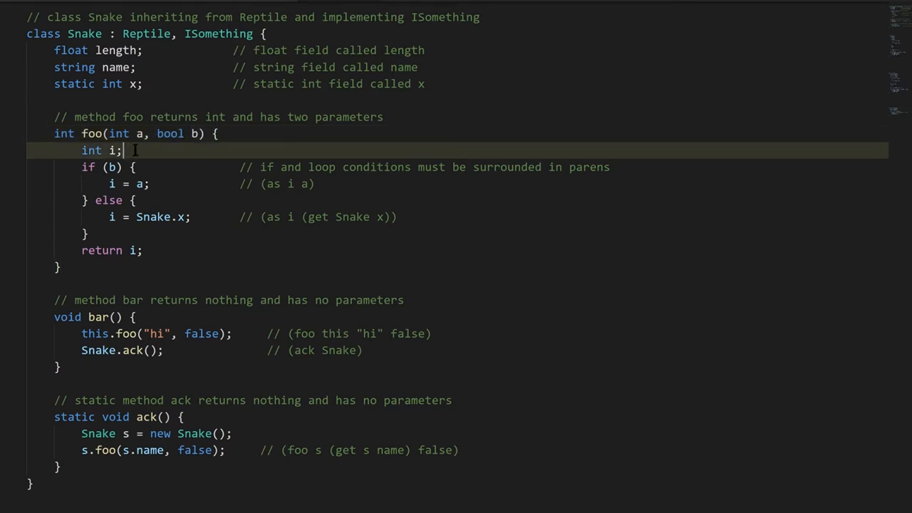
pyautogui.moveTo(105, 151)
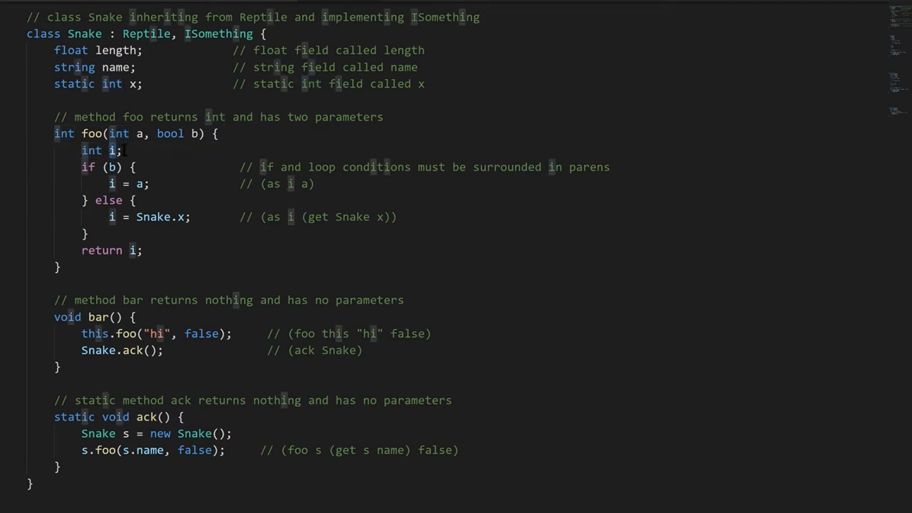
pyautogui.click(143, 150)
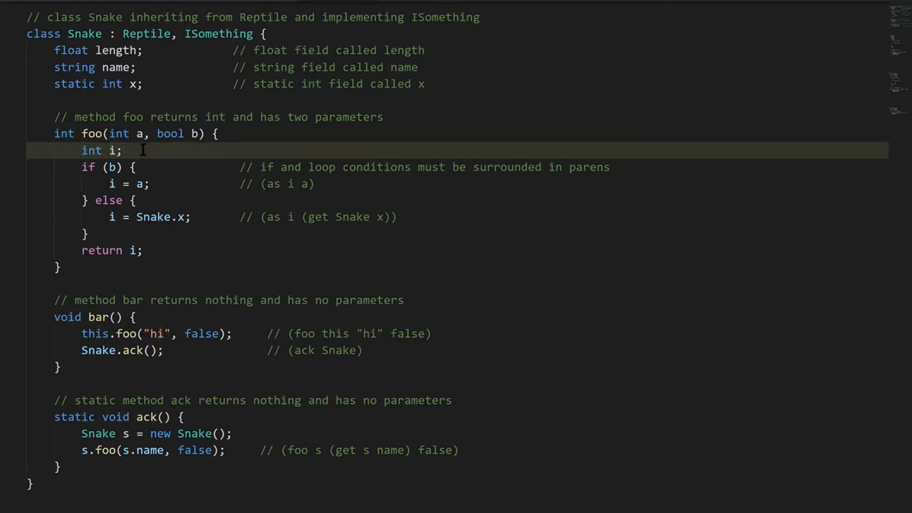
pyautogui.doubleClick(91, 151)
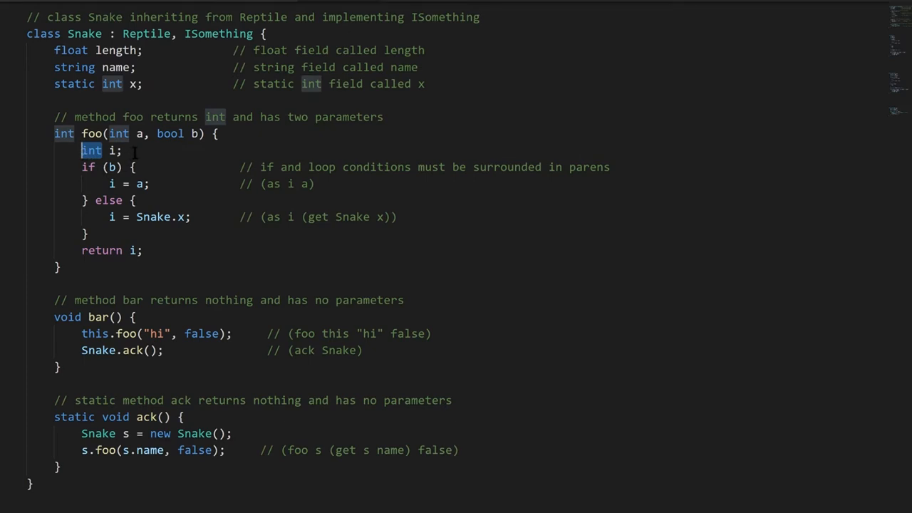
pyautogui.click(112, 151)
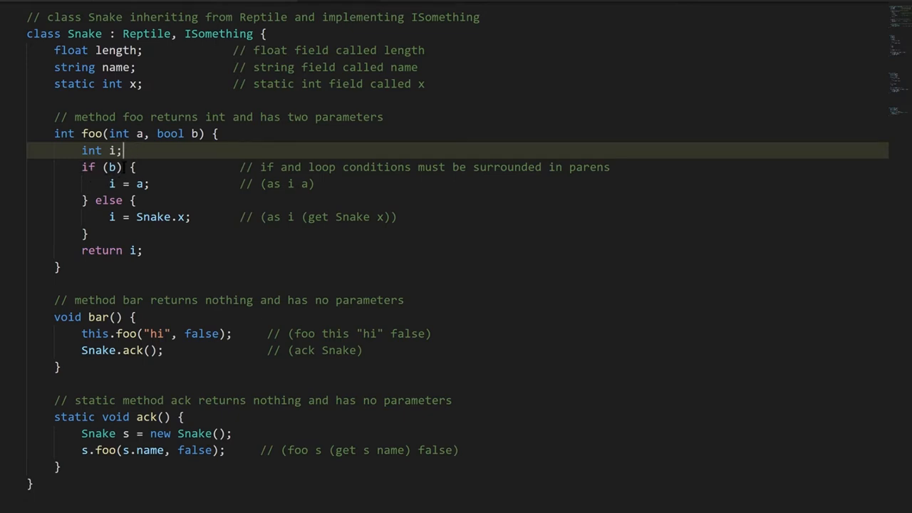
pyautogui.doubleClick(111, 167)
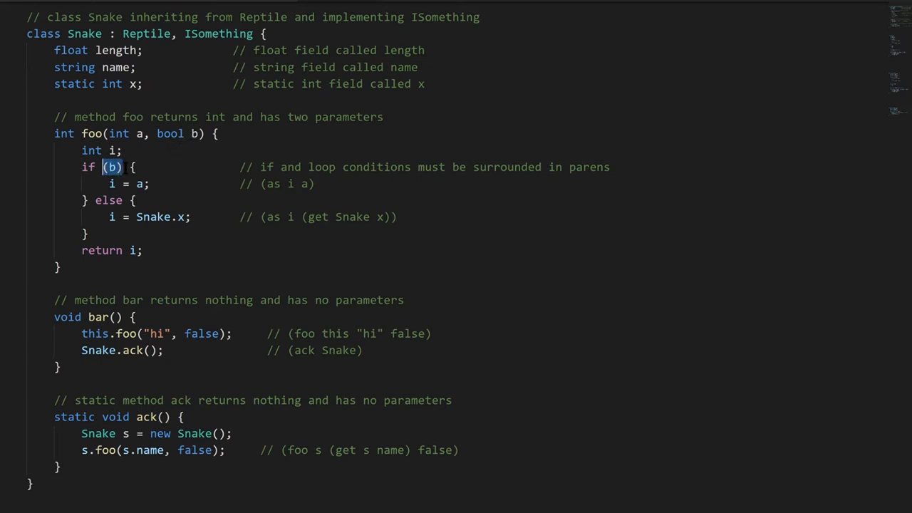
# Point out the if condition (b), type 'x', the 'return i' lines and the bar method declaration
pyautogui.moveTo(103, 167); pyautogui.dragTo(88, 200)
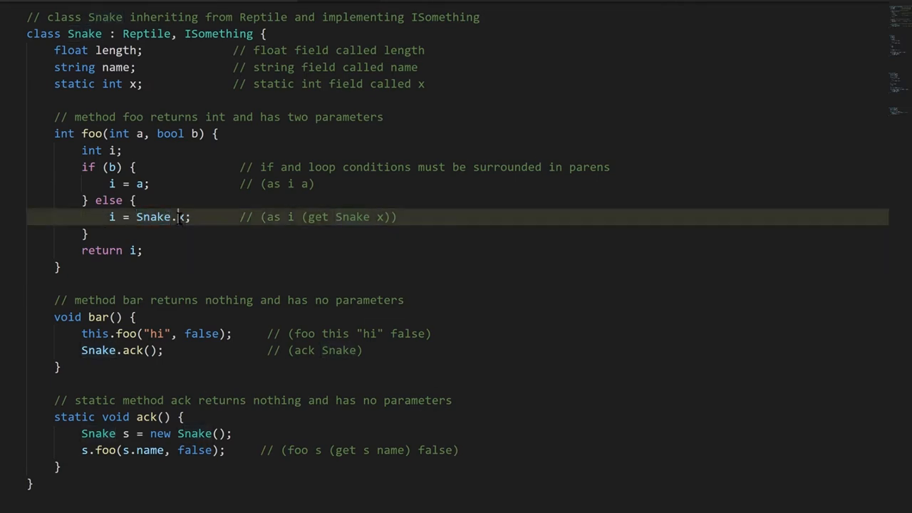
pyautogui.write('x')
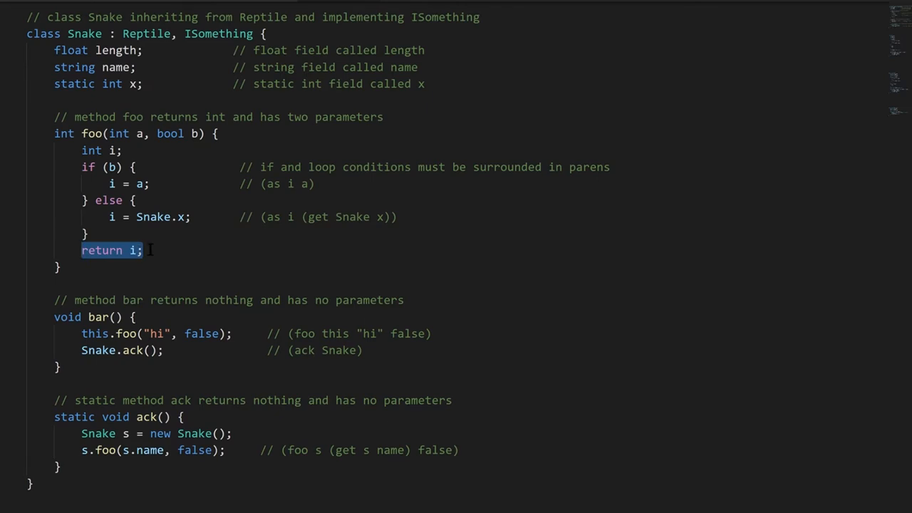
pyautogui.click(120, 150)
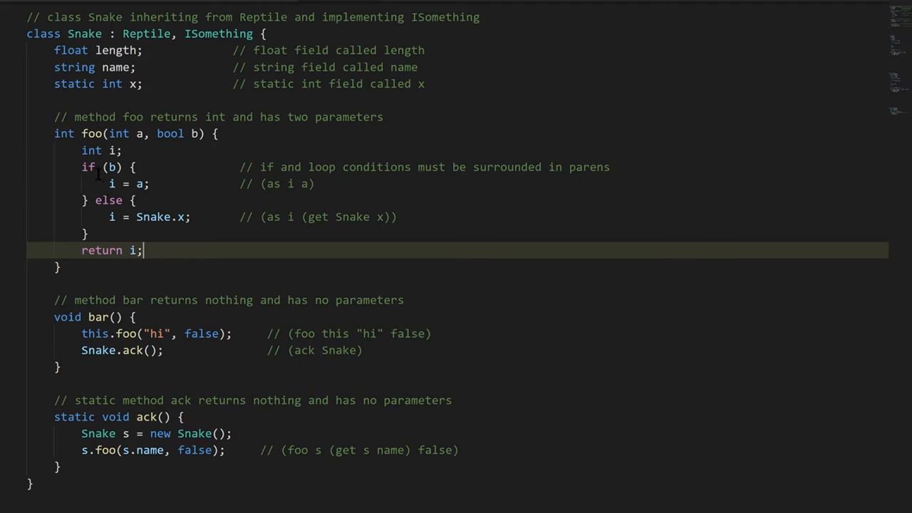
pyautogui.click(111, 167)
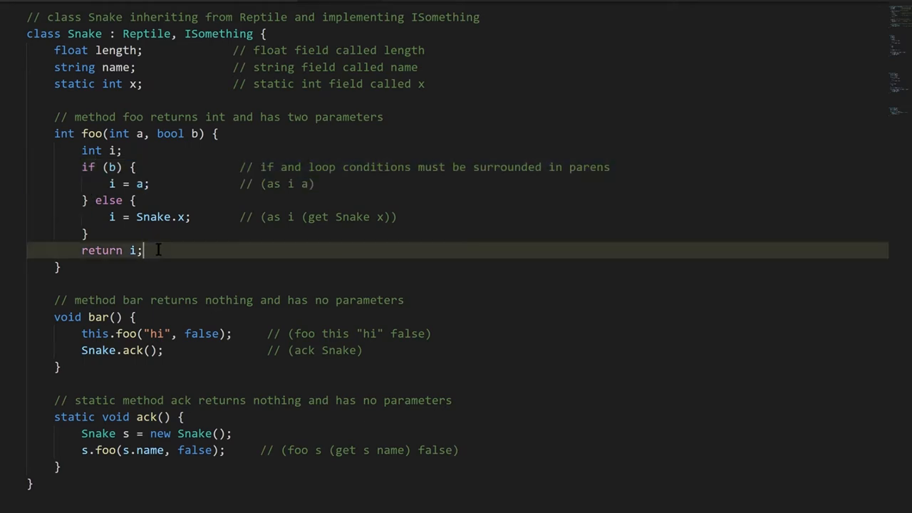
pyautogui.moveTo(72, 367)
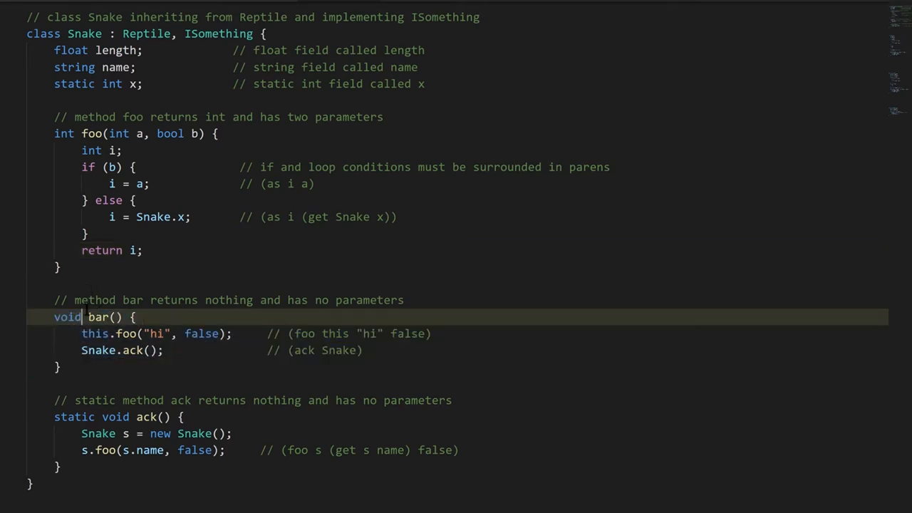
pyautogui.doubleClick(68, 316)
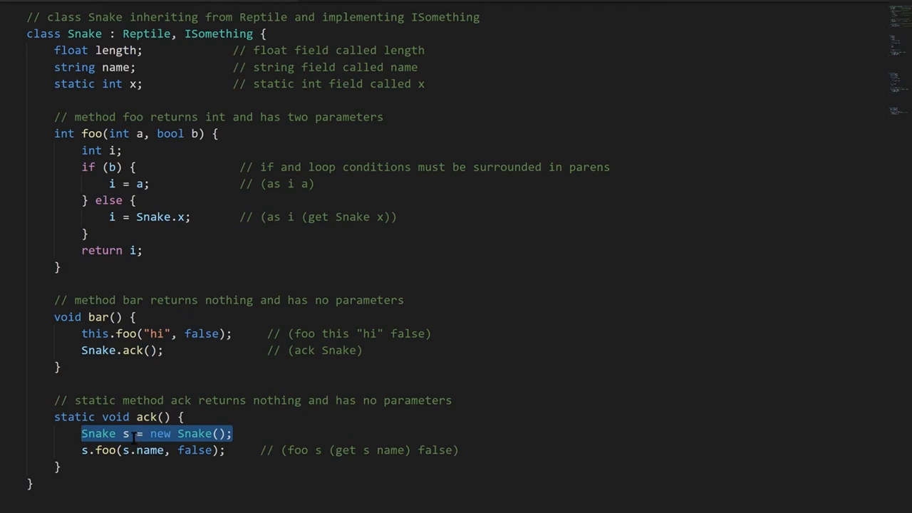
# Highlight the 'new Snake()' statement and the word false, then move down to the Cat class's age field
pyautogui.click(151, 434)
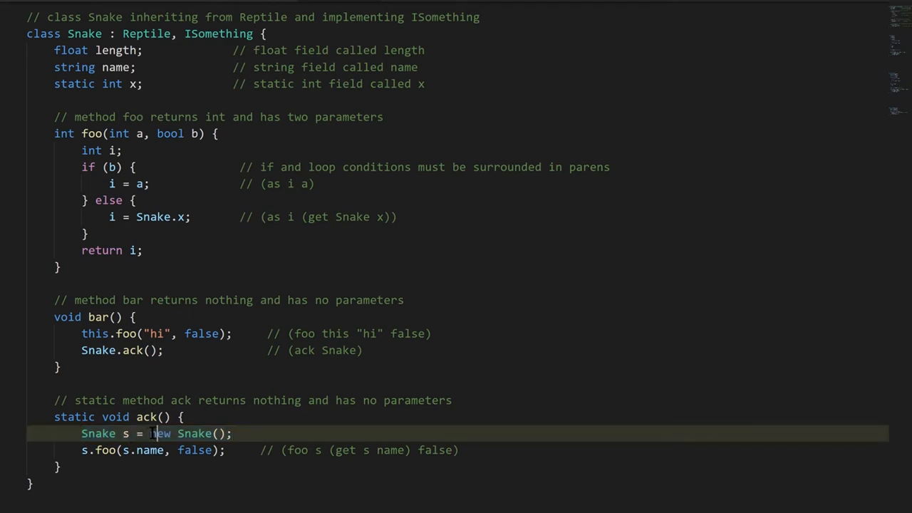
pyautogui.moveTo(151, 434); pyautogui.dragTo(226, 433)
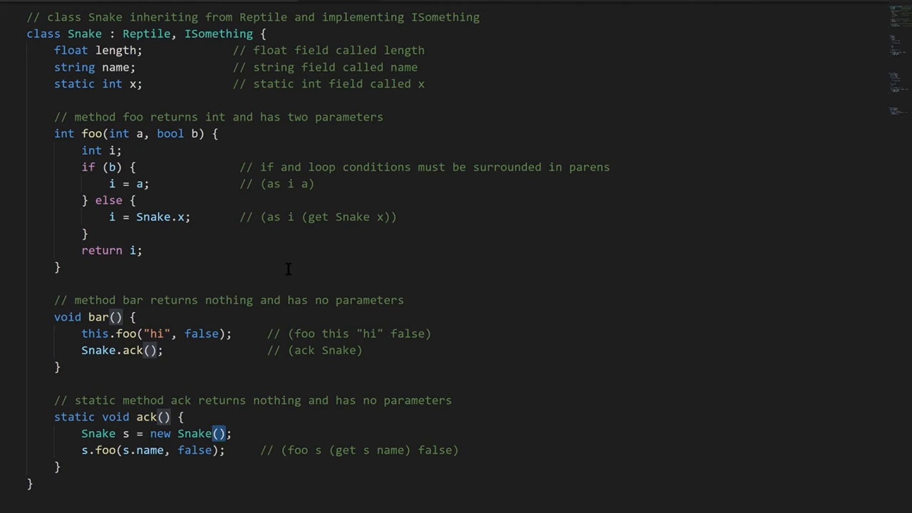
pyautogui.moveTo(242, 431)
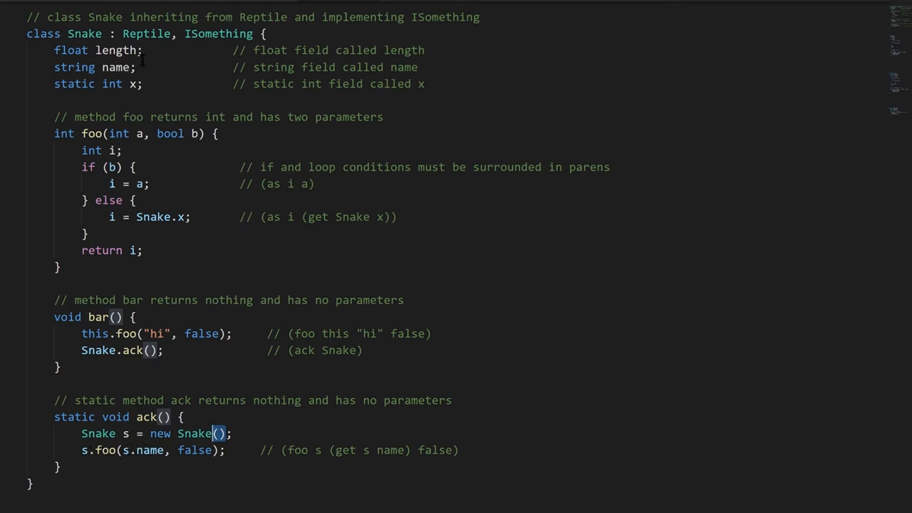
pyautogui.moveTo(142, 451)
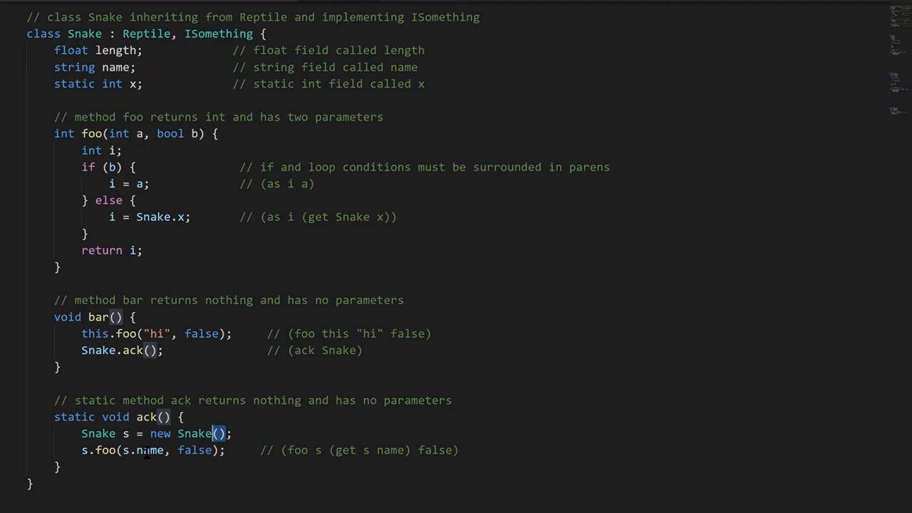
pyautogui.doubleClick(194, 450)
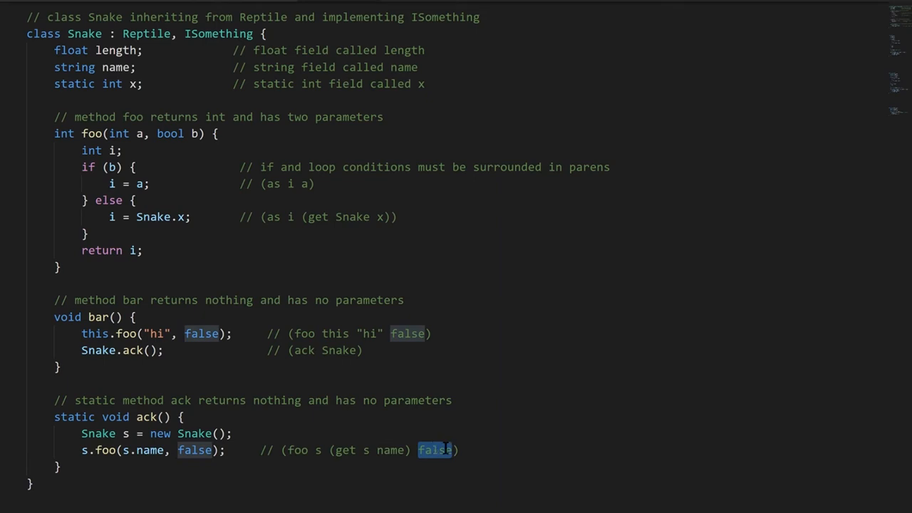
pyautogui.scroll(-3)
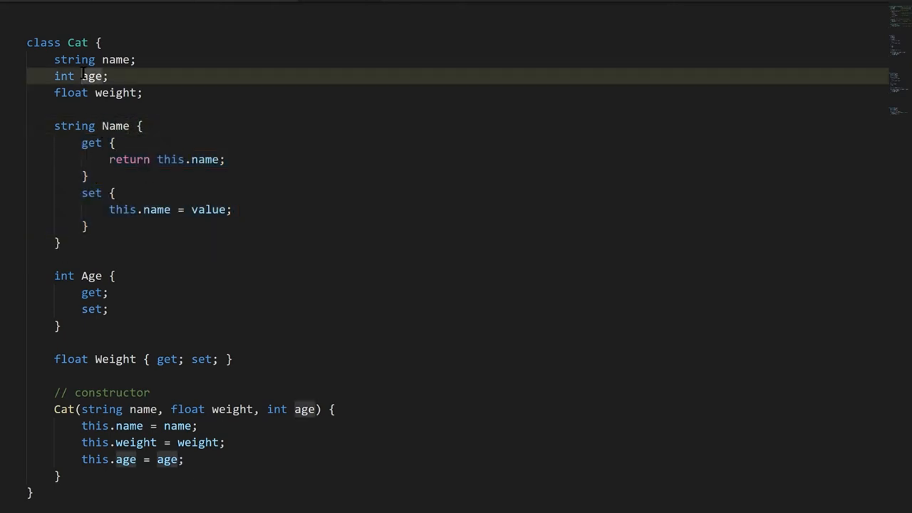
pyautogui.click(79, 77)
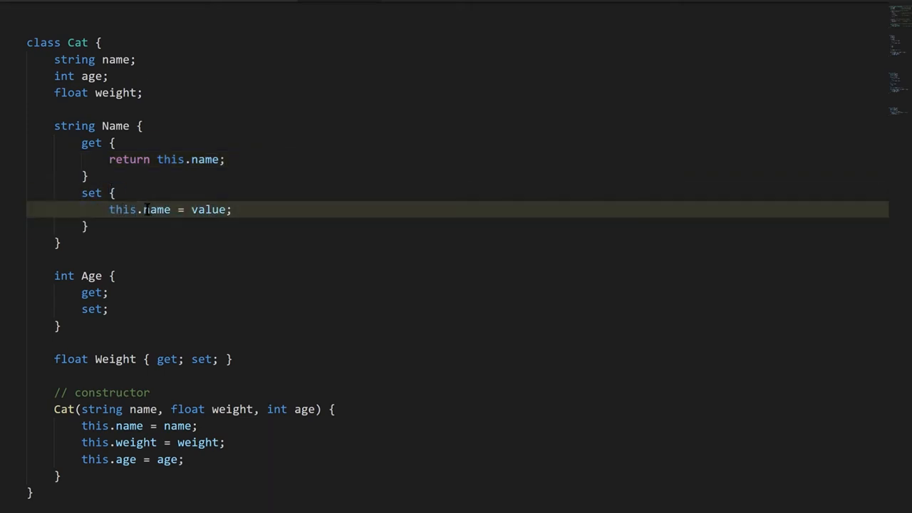
pyautogui.moveTo(440, 208)
pyautogui.write('     // (set ')
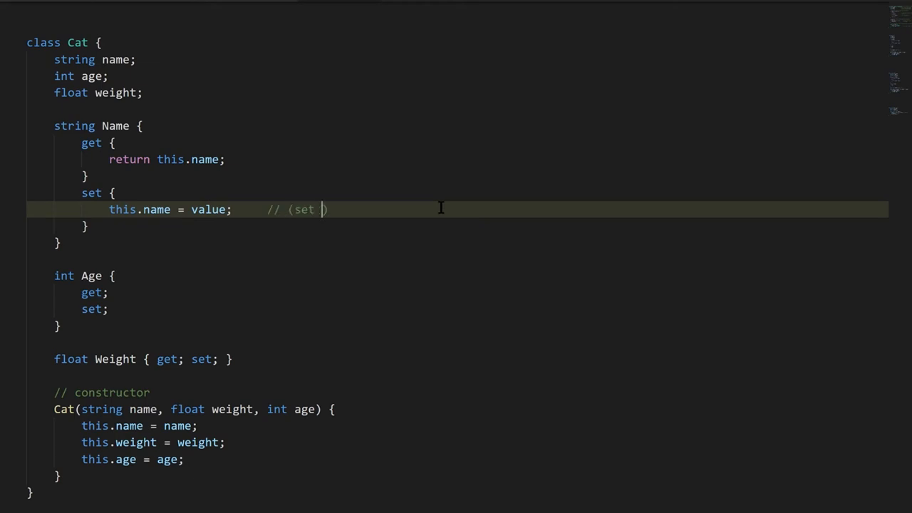
# Write the Name setter body as 'this.name = value' and point out the name field
pyautogui.write('this name')
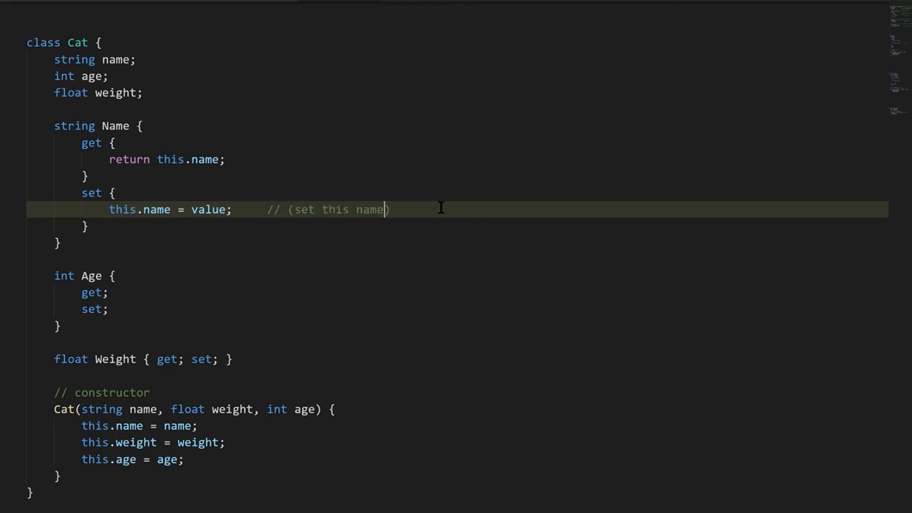
pyautogui.write('value')
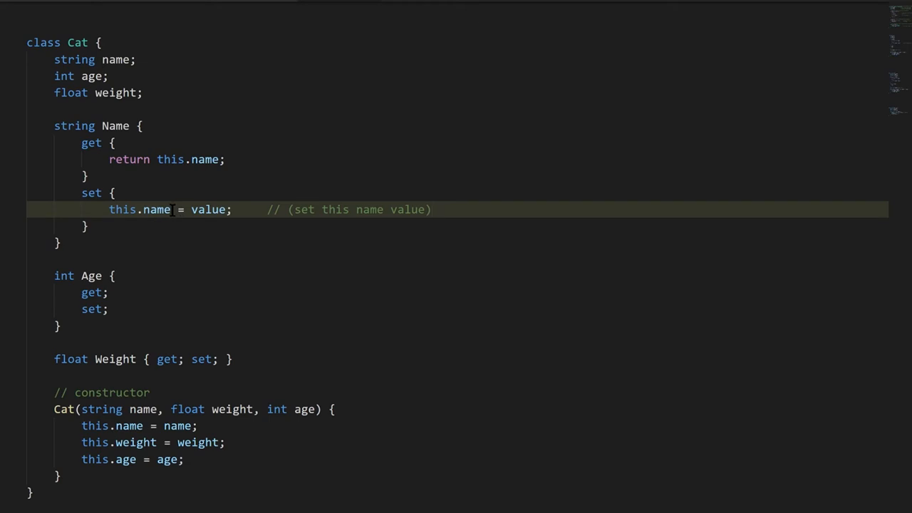
pyautogui.doubleClick(140, 210)
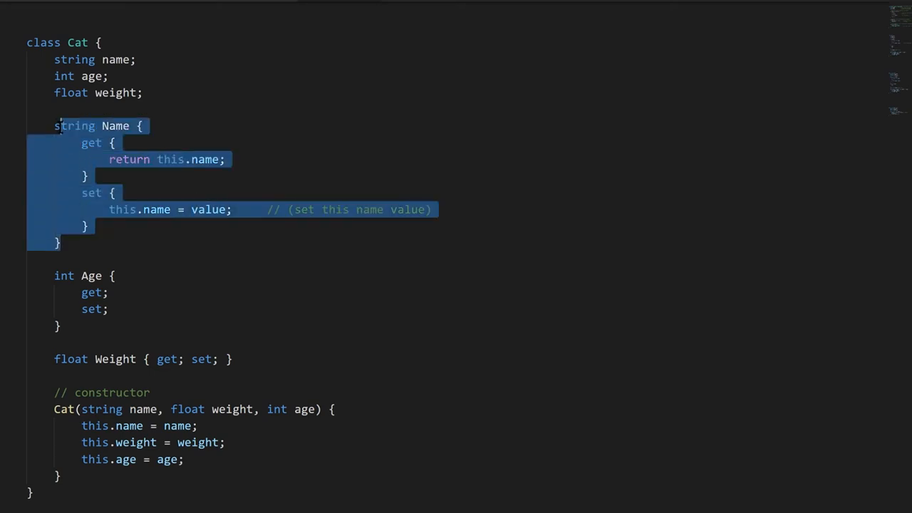
# Condense the Age property to the one-line 'int Age { get; set; }' like Weight
pyautogui.click(114, 142)
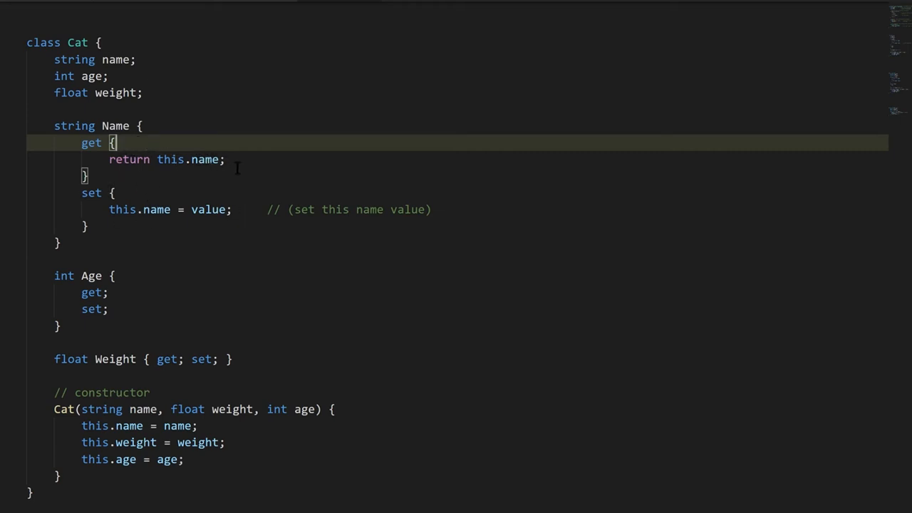
pyautogui.moveTo(249, 174)
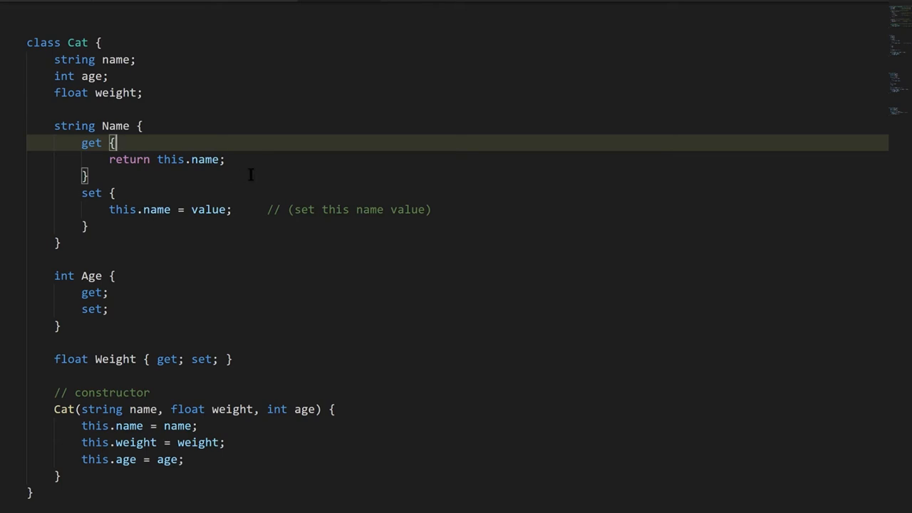
pyautogui.moveTo(254, 168)
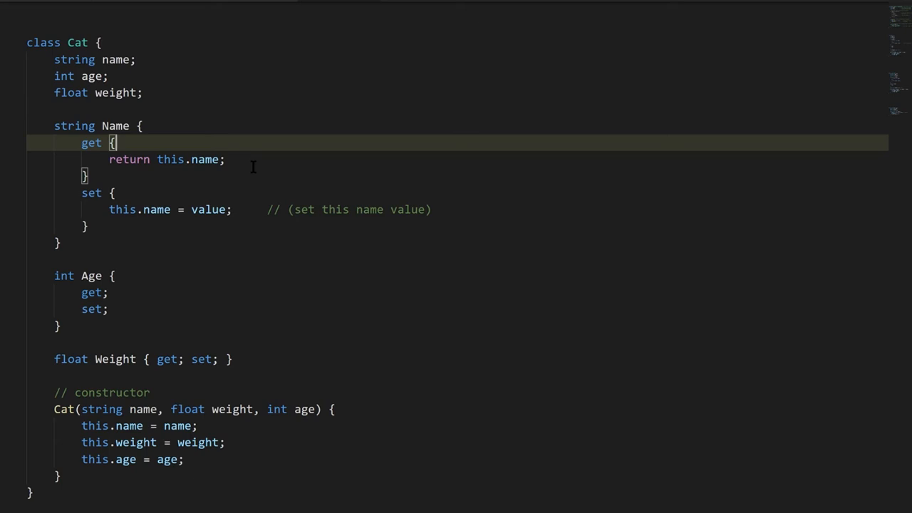
pyautogui.moveTo(54, 276); pyautogui.dragTo(60, 327)
pyautogui.write(' get; set; }')
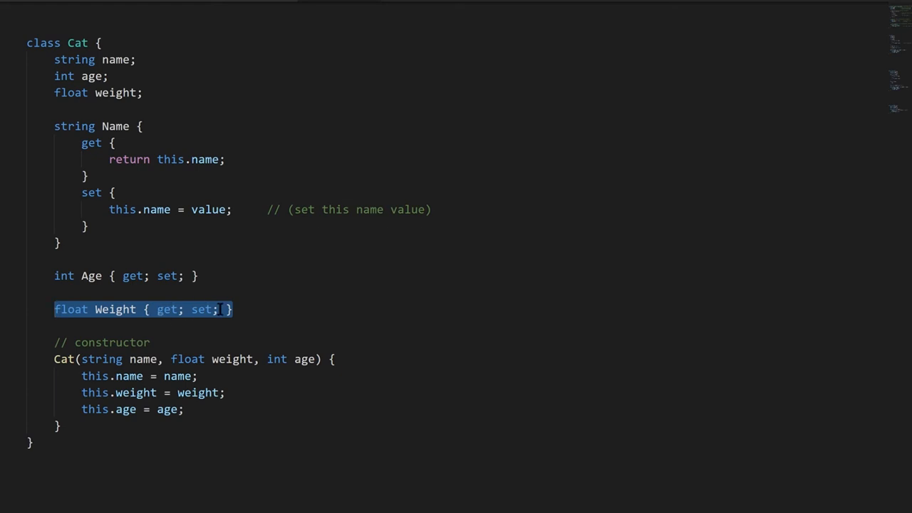
pyautogui.click(228, 308)
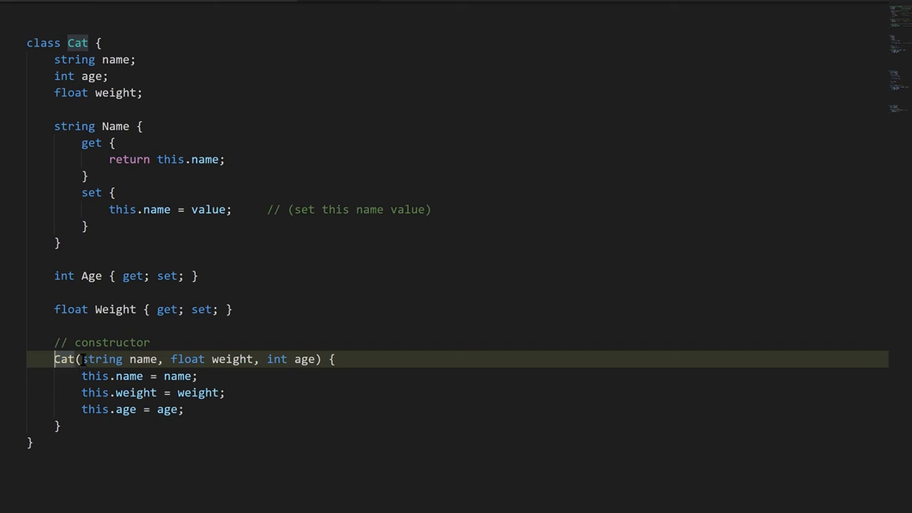
pyautogui.moveTo(83, 359); pyautogui.dragTo(315, 359)
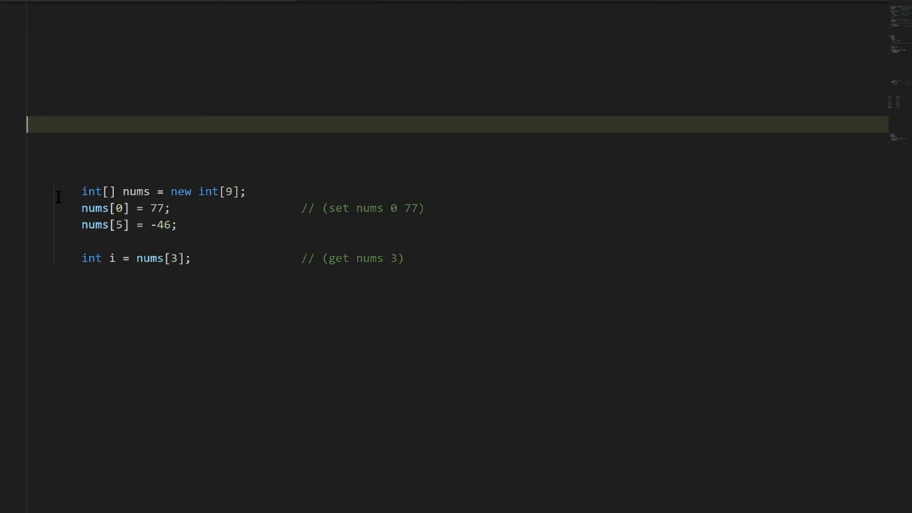
pyautogui.moveTo(132, 190)
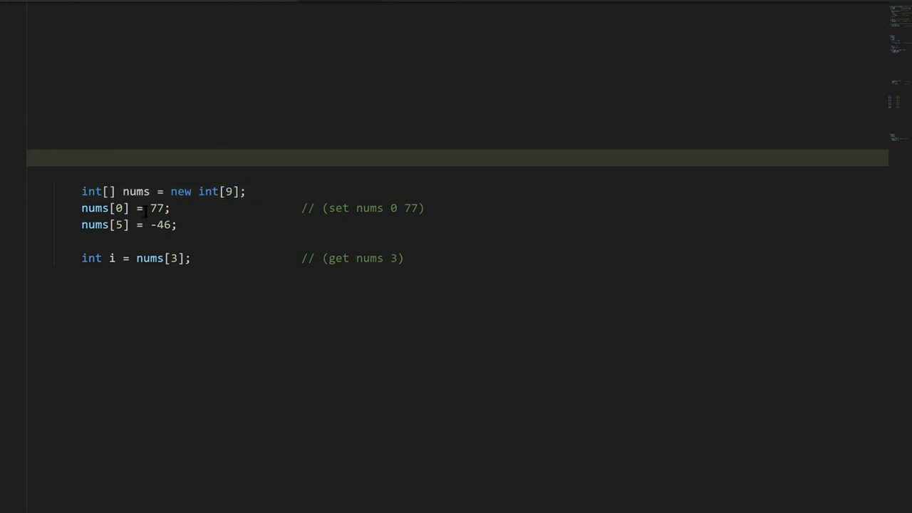
pyautogui.doubleClick(94, 208)
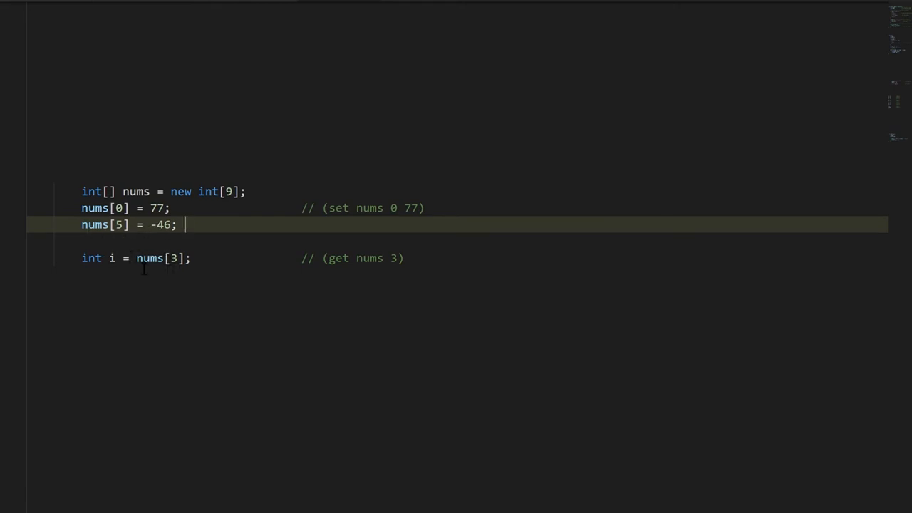
pyautogui.doubleClick(148, 258)
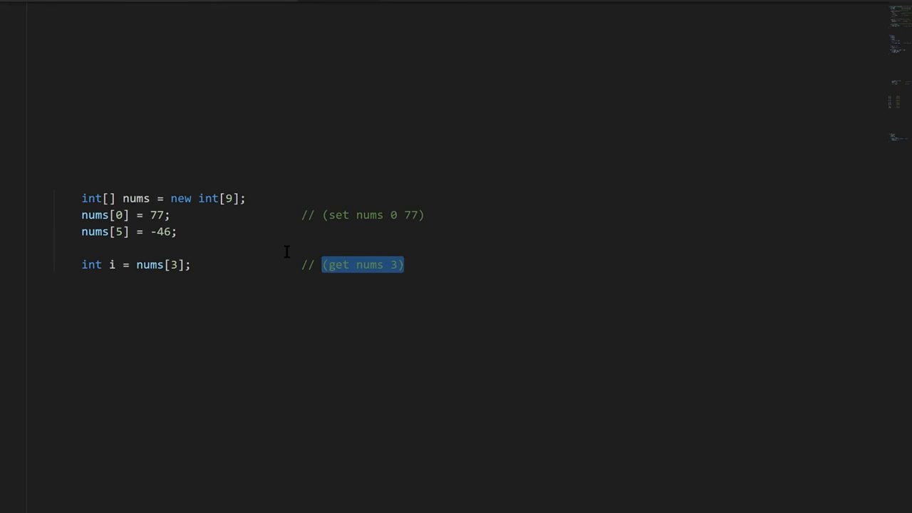
# Scroll through the operator examples, fixing '! a' to '!a', and continue down to the generic Dog<T, U> class
pyautogui.scroll(-3)
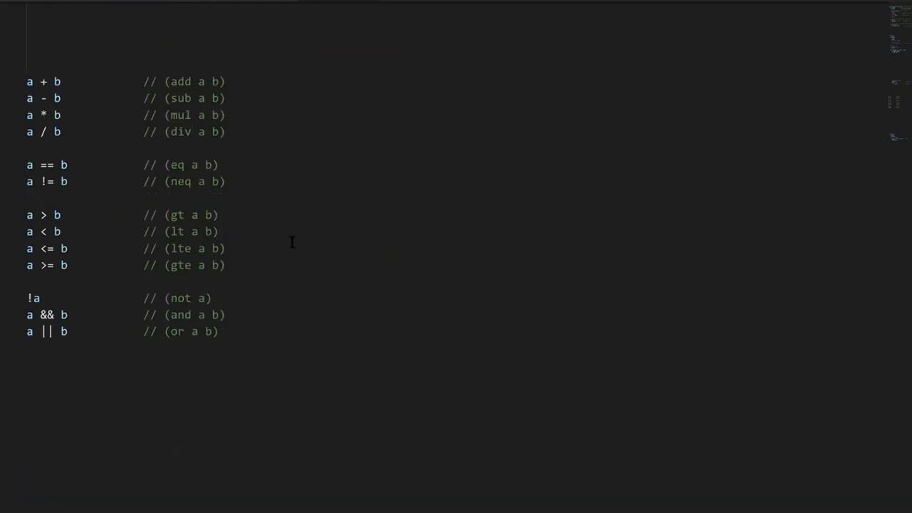
pyautogui.moveTo(203, 100)
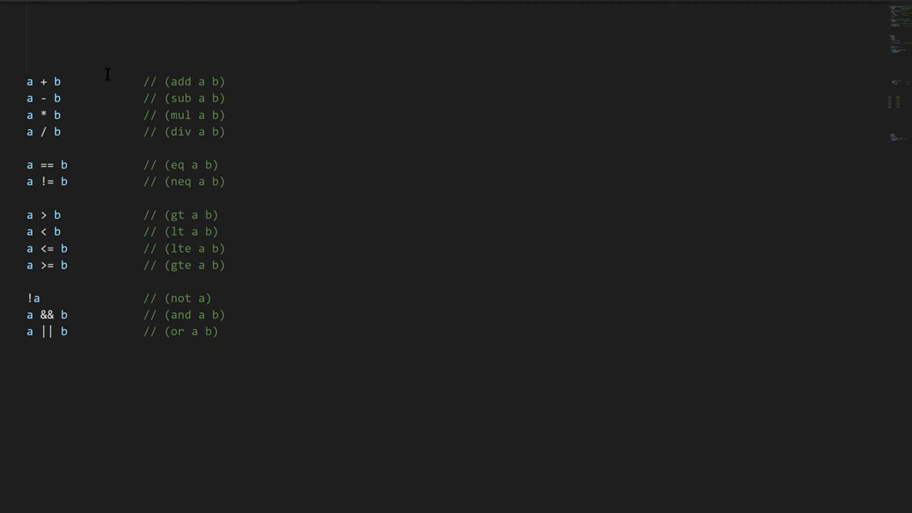
pyautogui.moveTo(48, 80)
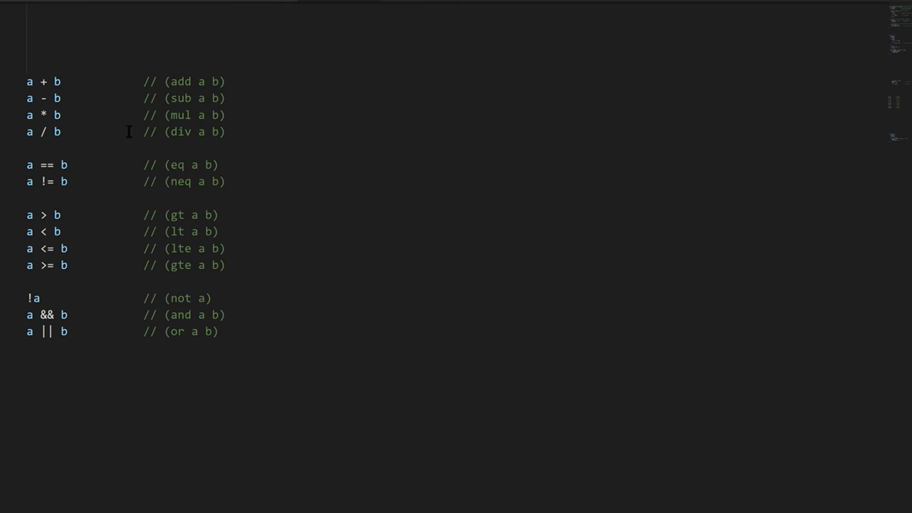
pyautogui.moveTo(82, 167)
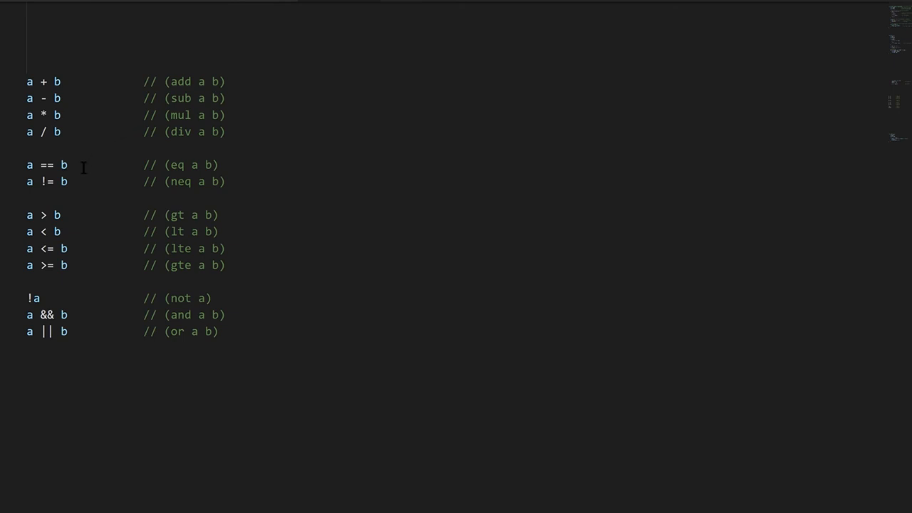
pyautogui.moveTo(74, 181)
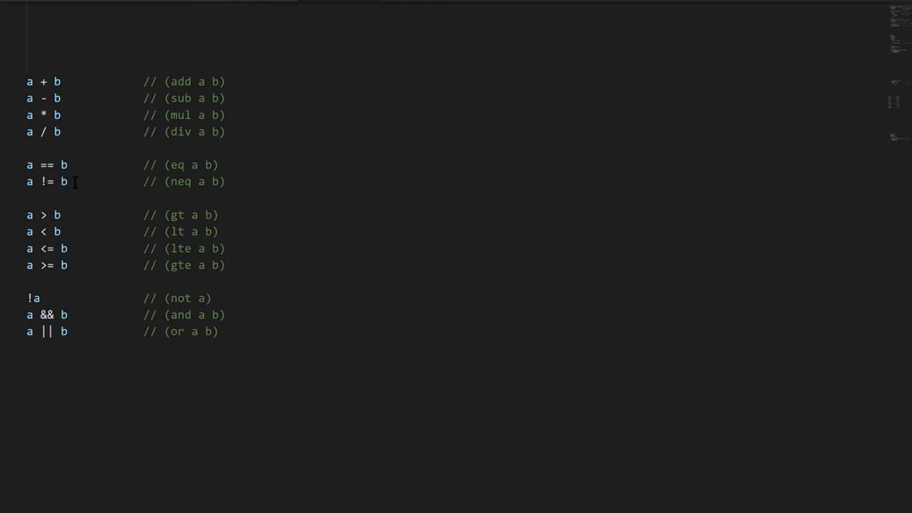
pyautogui.moveTo(91, 192)
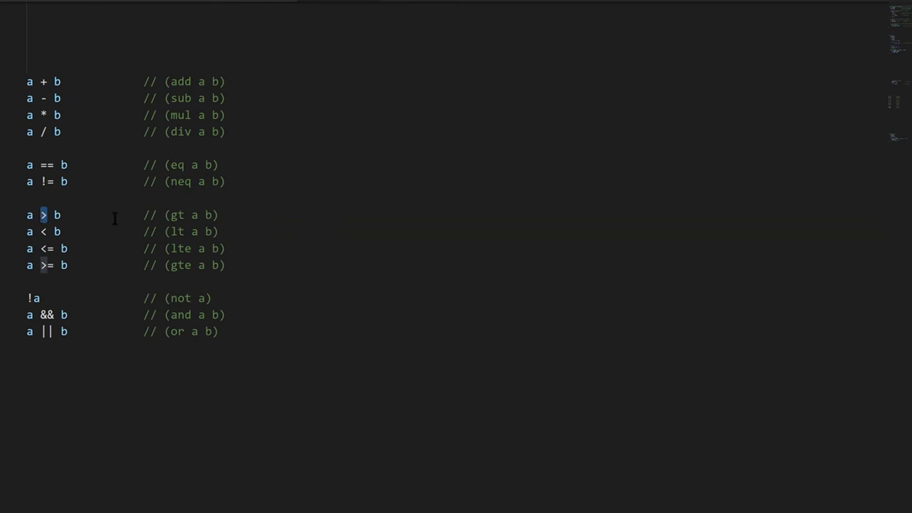
pyautogui.moveTo(57, 249)
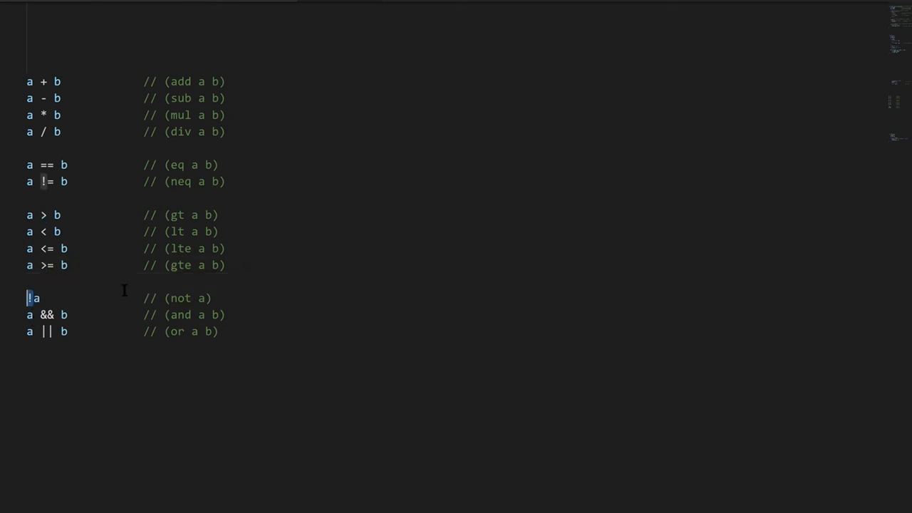
pyautogui.moveTo(65, 300)
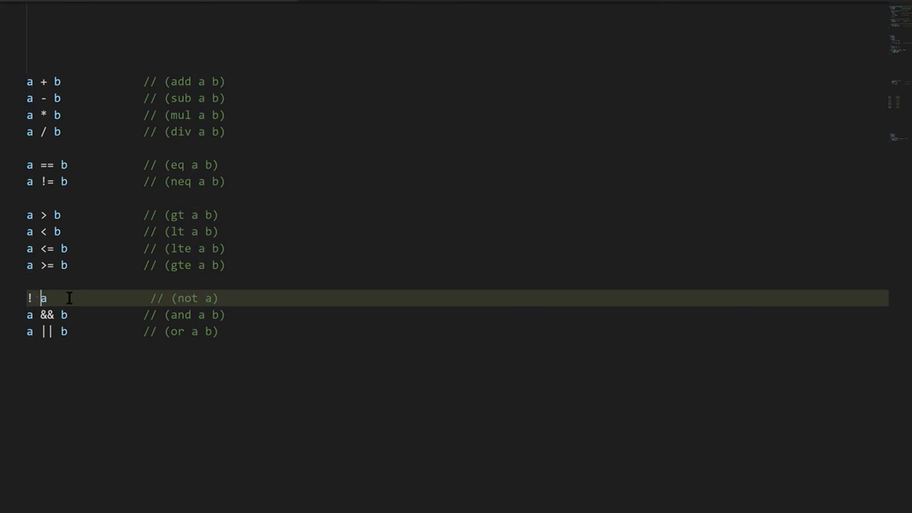
pyautogui.press('Backspace')
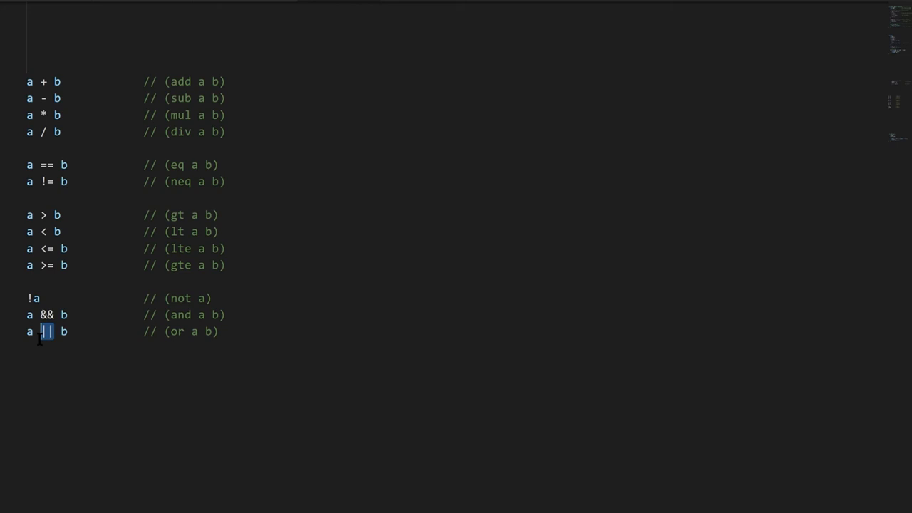
pyautogui.scroll(-3)
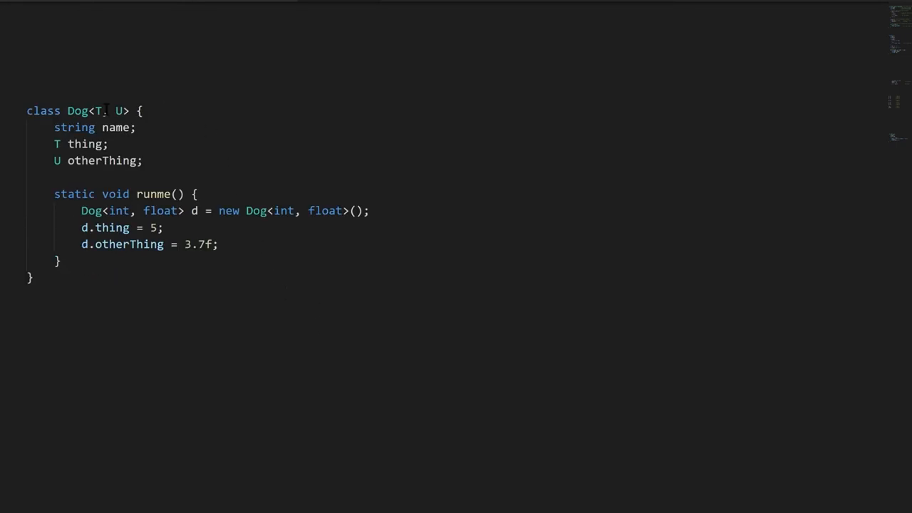
pyautogui.moveTo(90, 111); pyautogui.dragTo(128, 112)
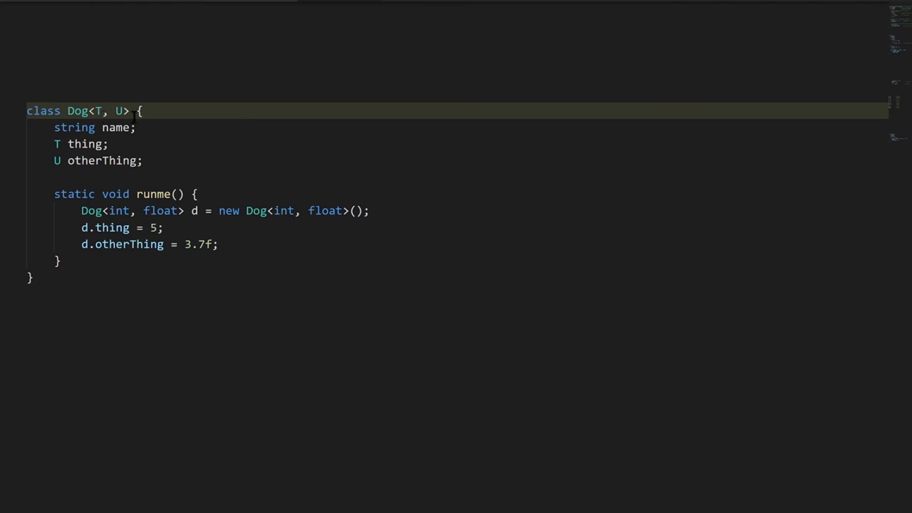
pyautogui.moveTo(107, 112)
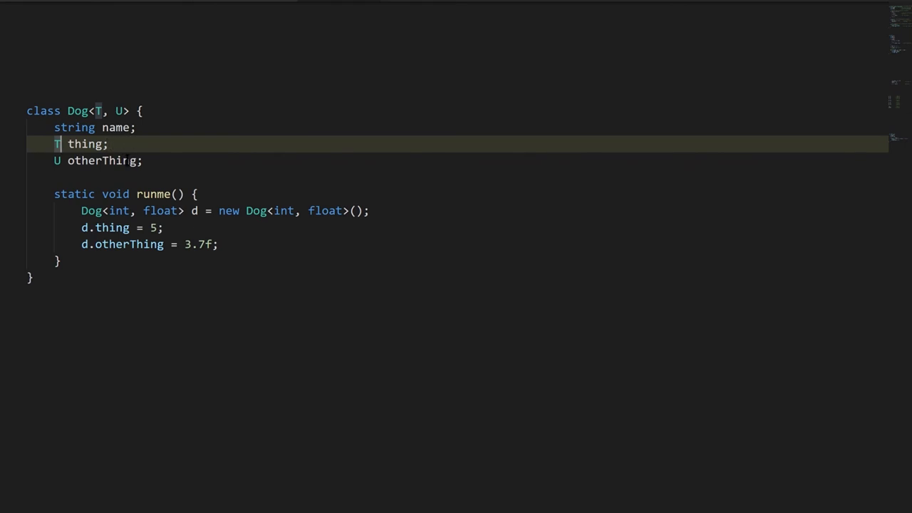
pyautogui.doubleClick(101, 160)
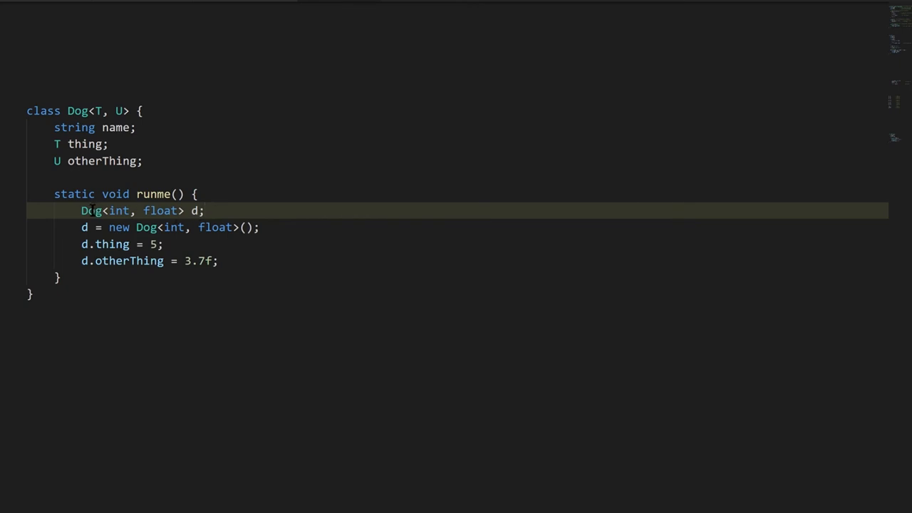
pyautogui.moveTo(103, 107)
pyautogui.write('                  // (')
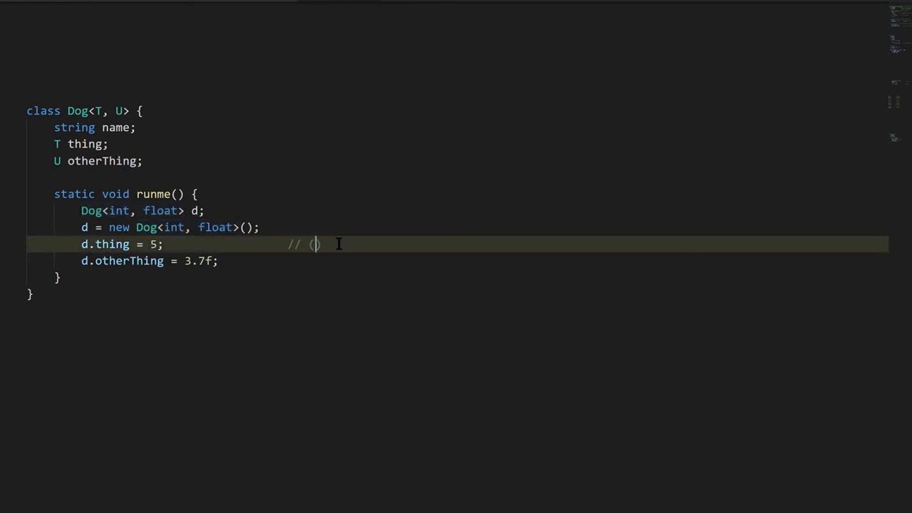
# Add the comment '(set d thing 5)', highlight the int type argument, and restore the f suffix on 3.7f
pyautogui.write('set d thing 5')
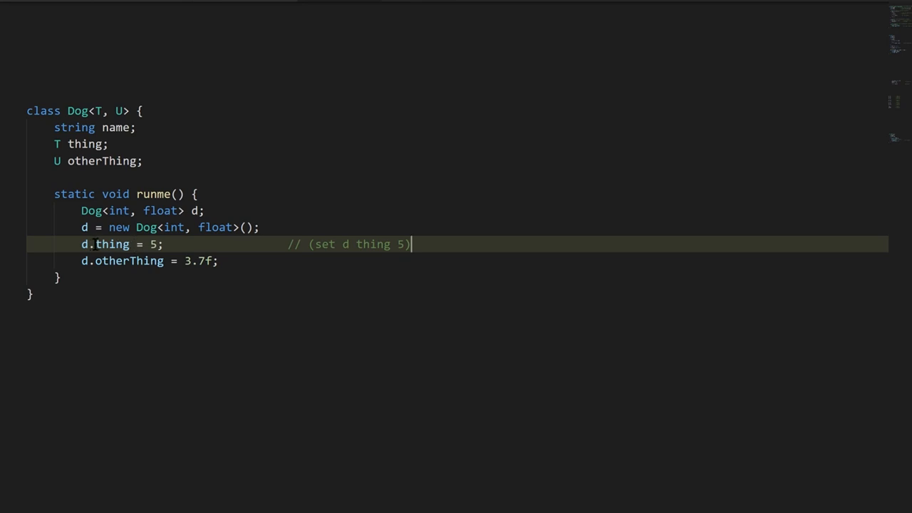
pyautogui.doubleClick(174, 228)
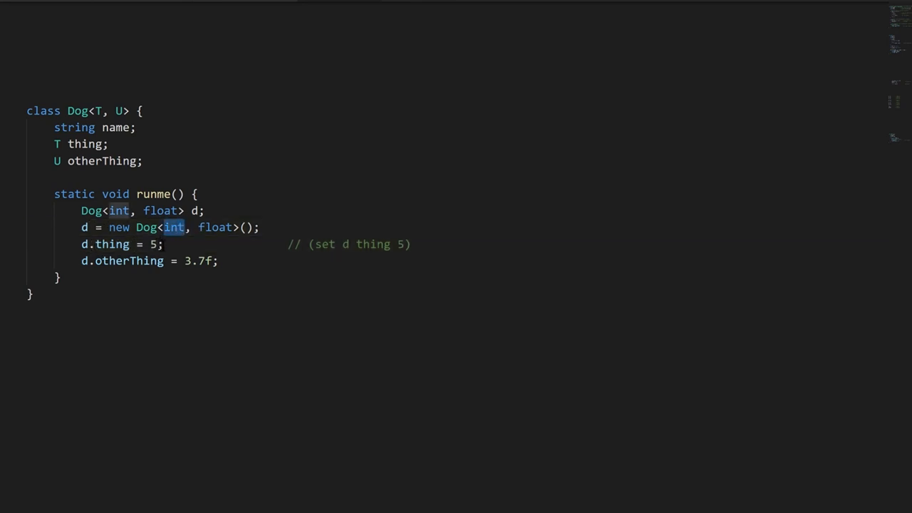
pyautogui.tripleClick(121, 244)
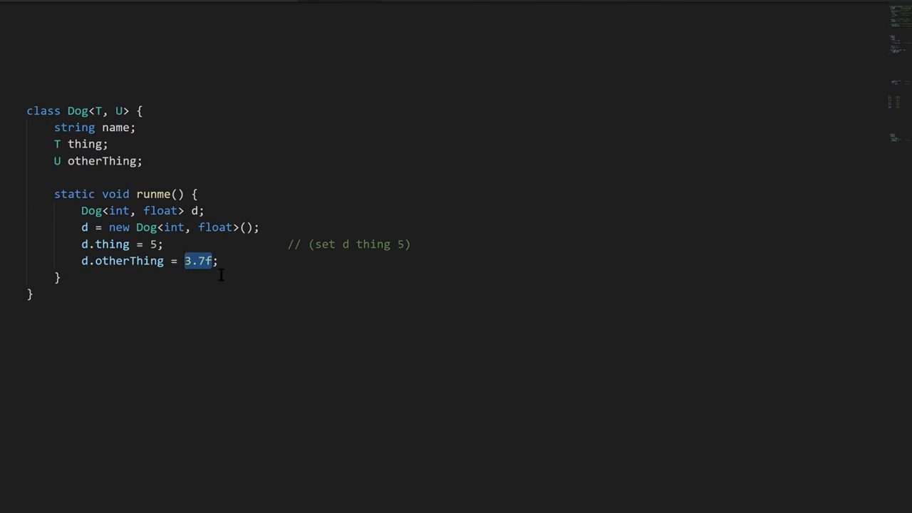
pyautogui.click(226, 260)
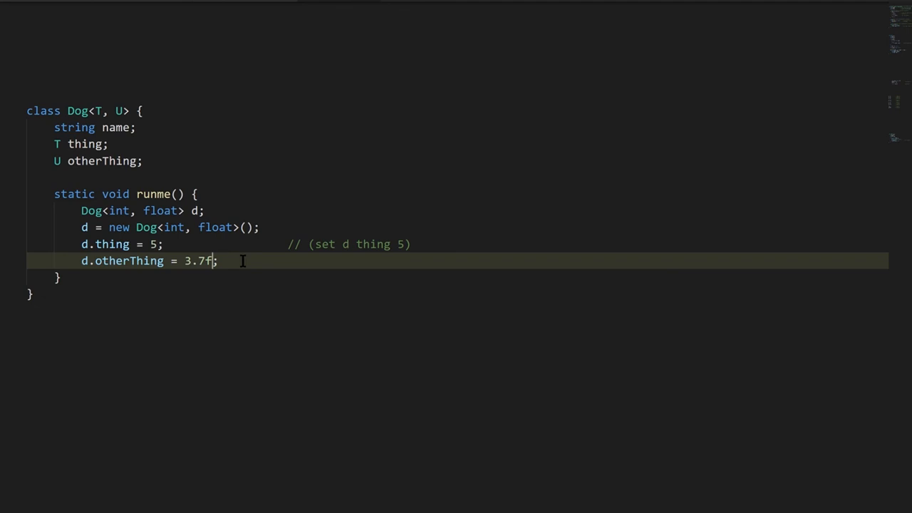
pyautogui.press('Backspace')
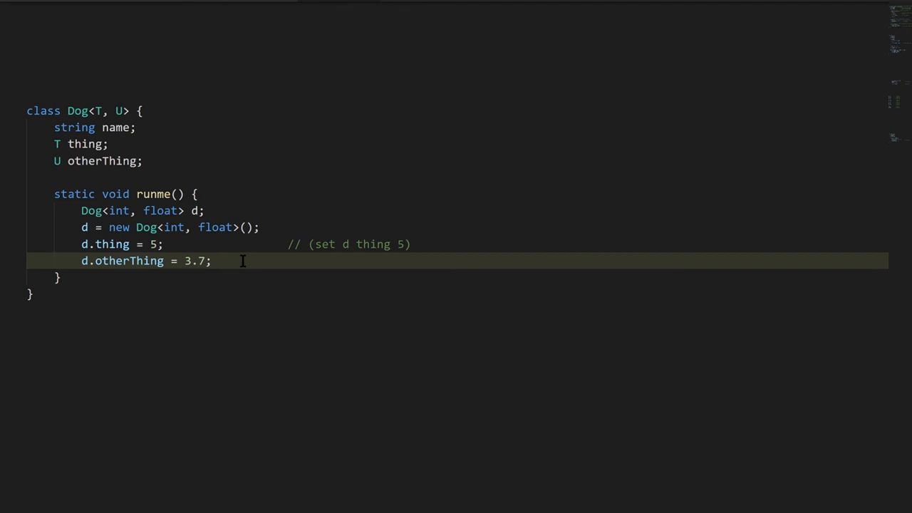
pyautogui.write('f')
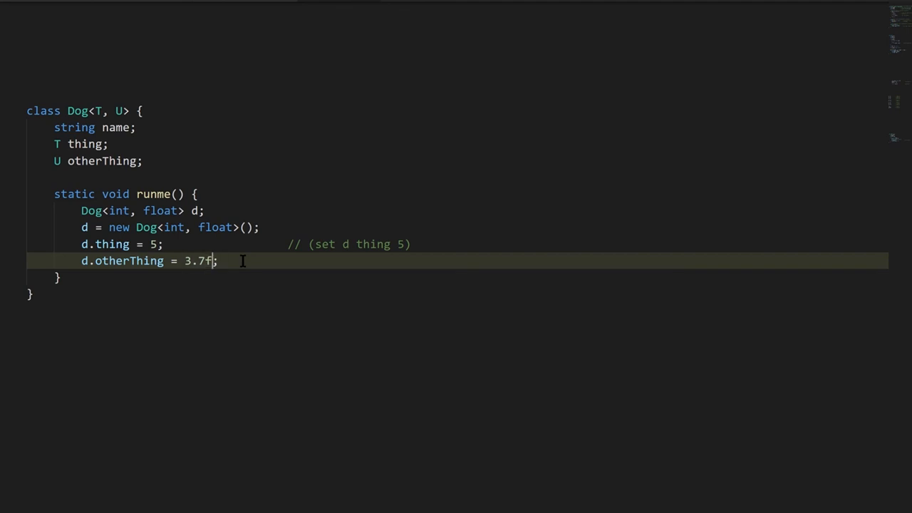